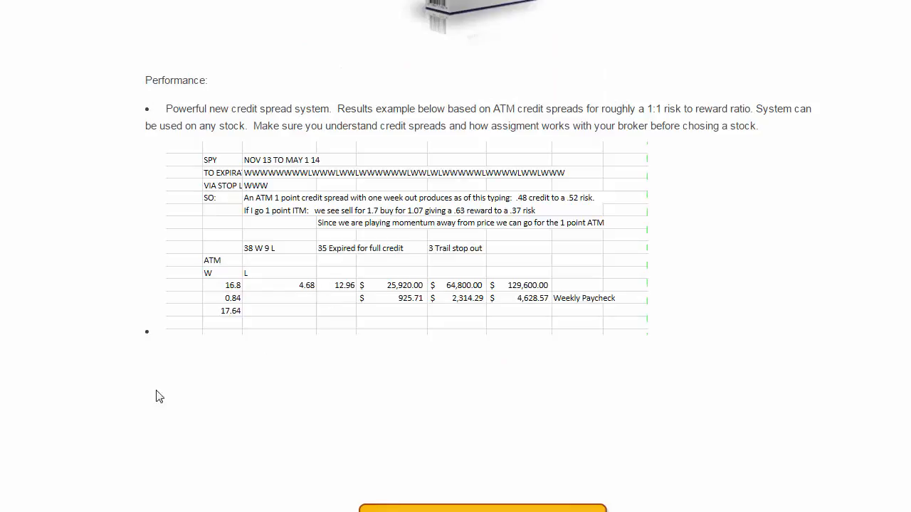
mouse_move(264, 178)
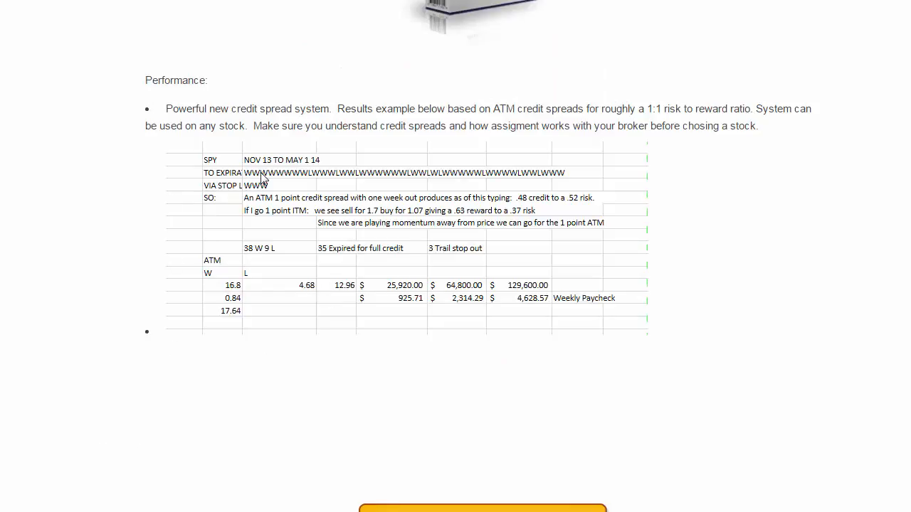
mouse_move(384, 197)
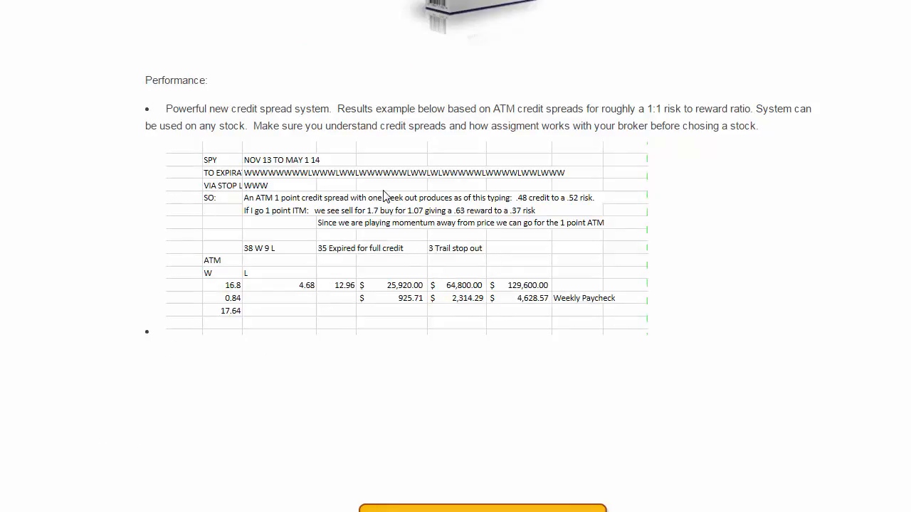
mouse_move(439, 278)
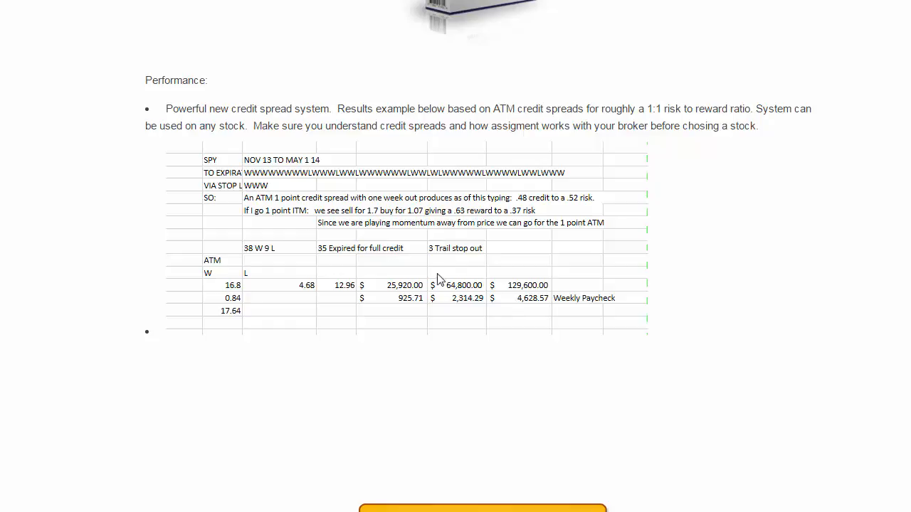
mouse_move(419, 295)
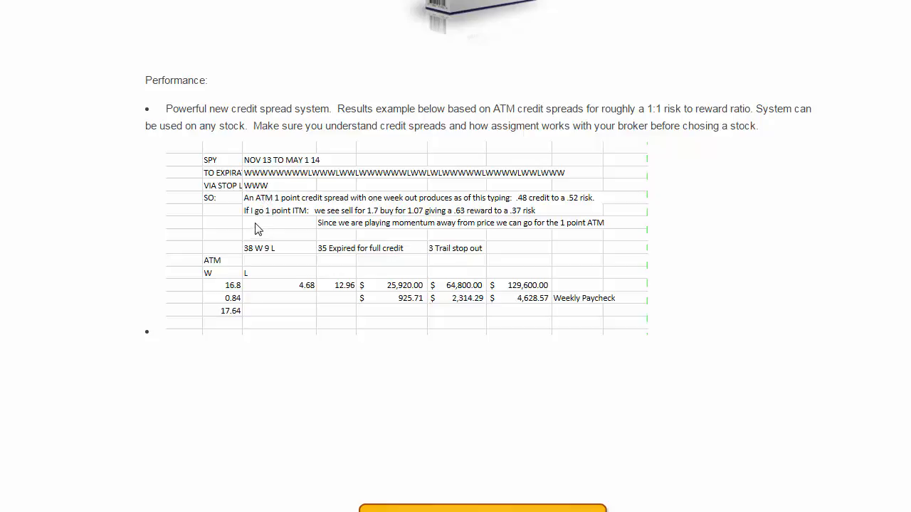
mouse_move(235, 168)
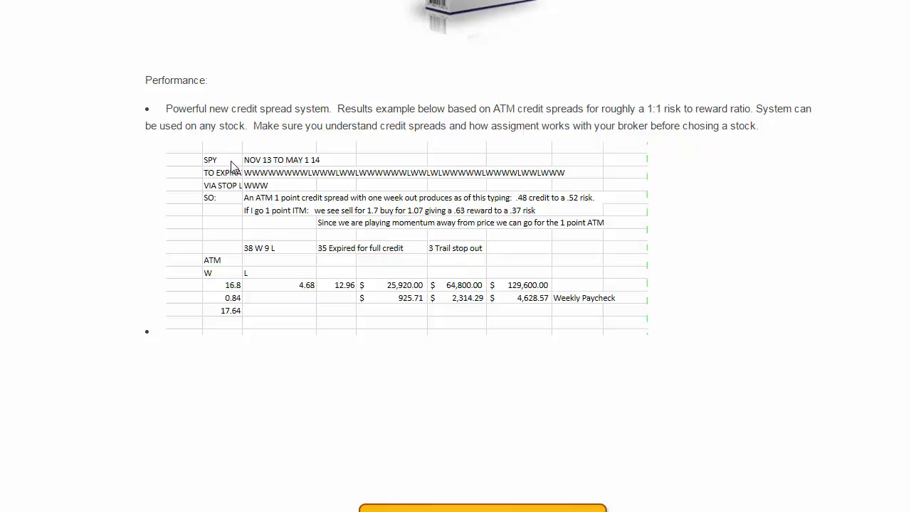
mouse_move(273, 171)
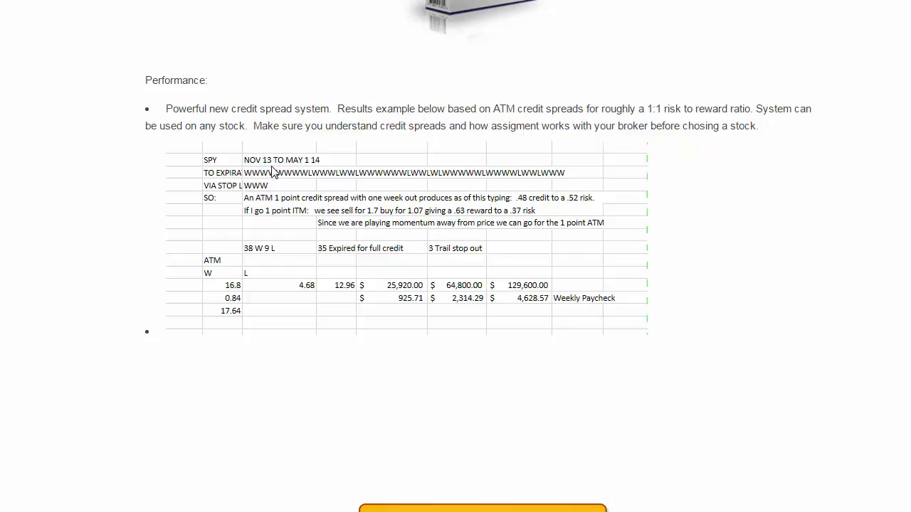
mouse_move(255, 169)
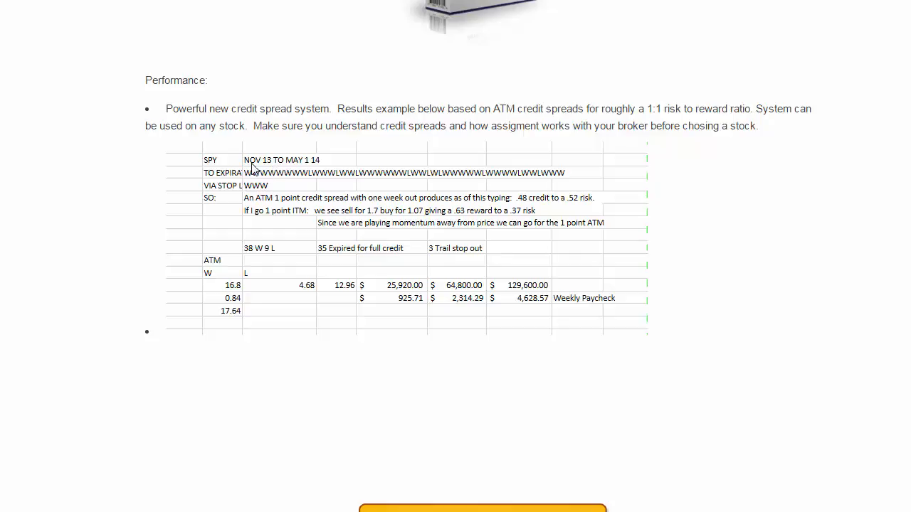
mouse_move(263, 176)
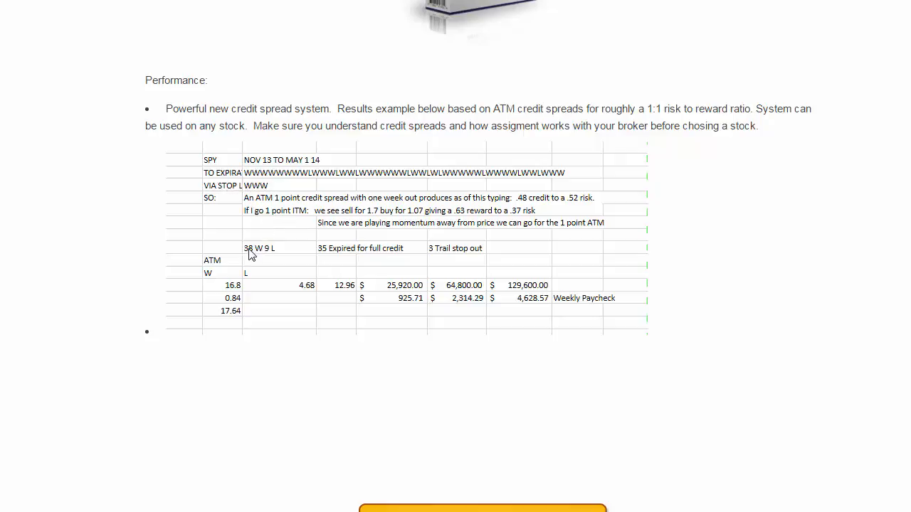
mouse_move(286, 259)
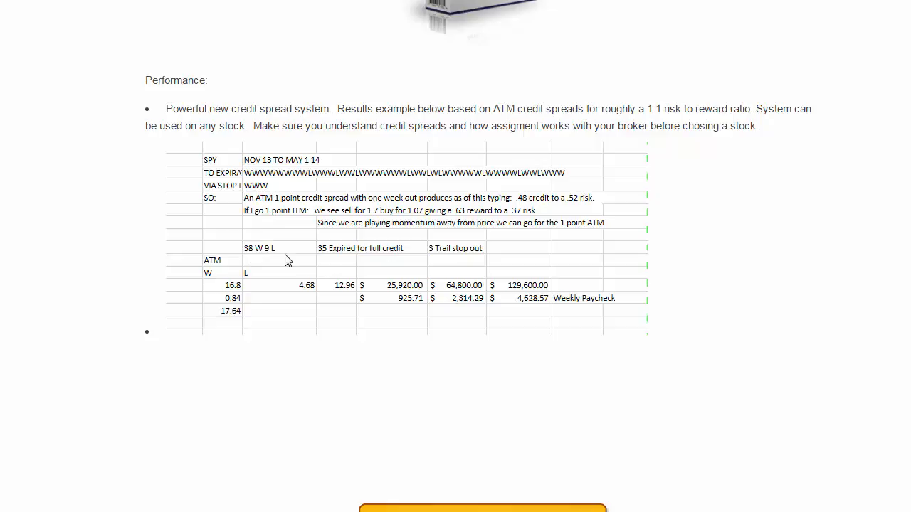
mouse_move(525, 206)
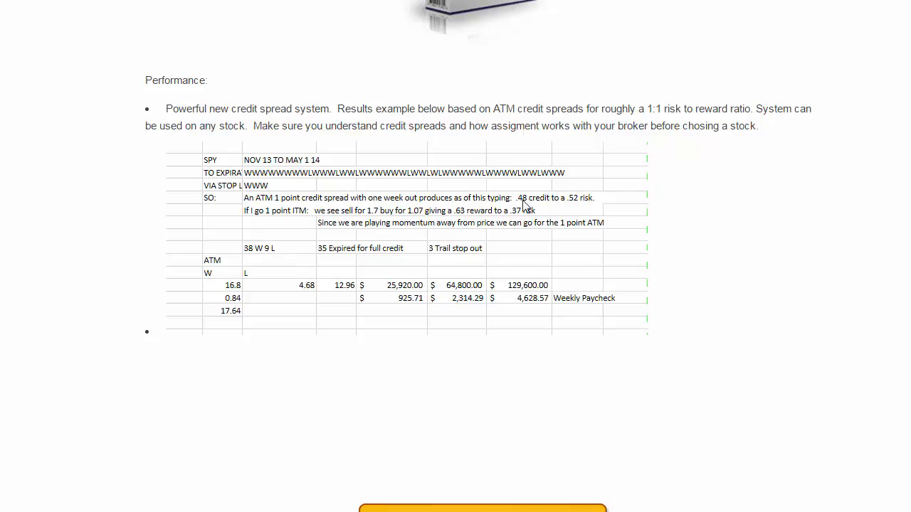
mouse_move(548, 209)
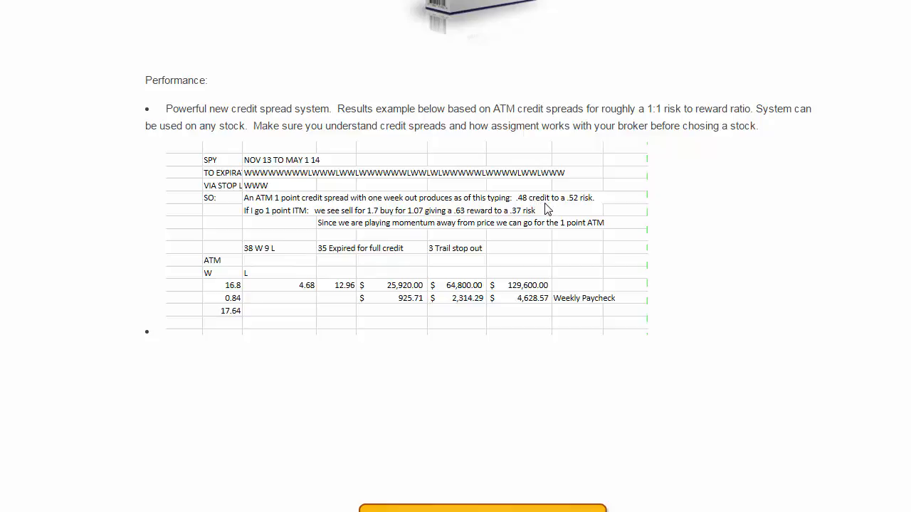
mouse_move(537, 226)
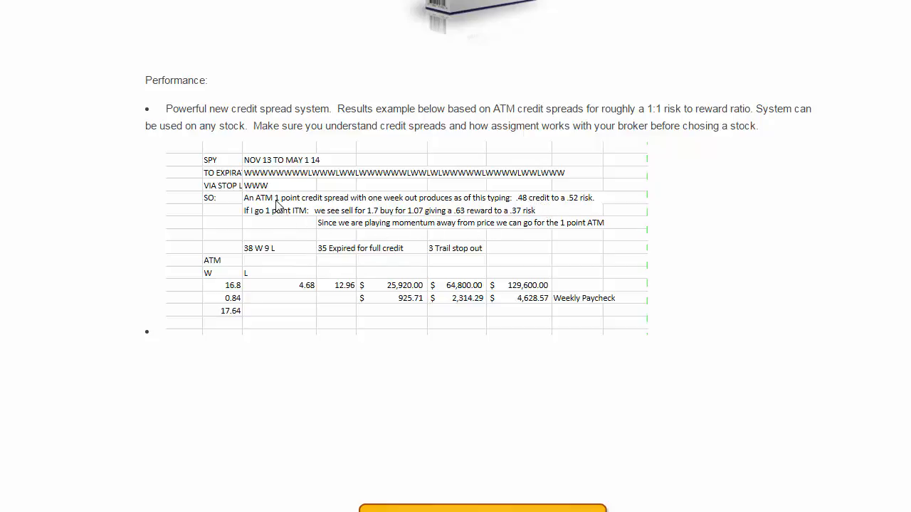
mouse_move(282, 301)
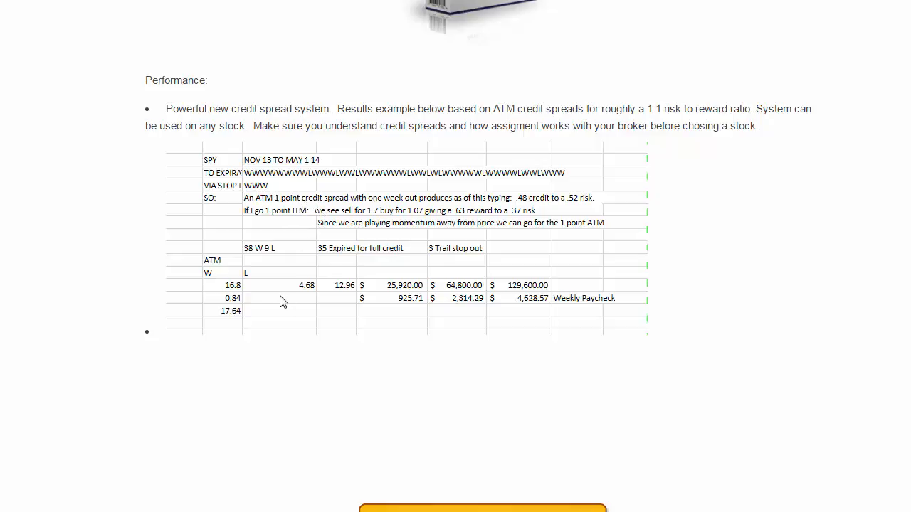
mouse_move(269, 305)
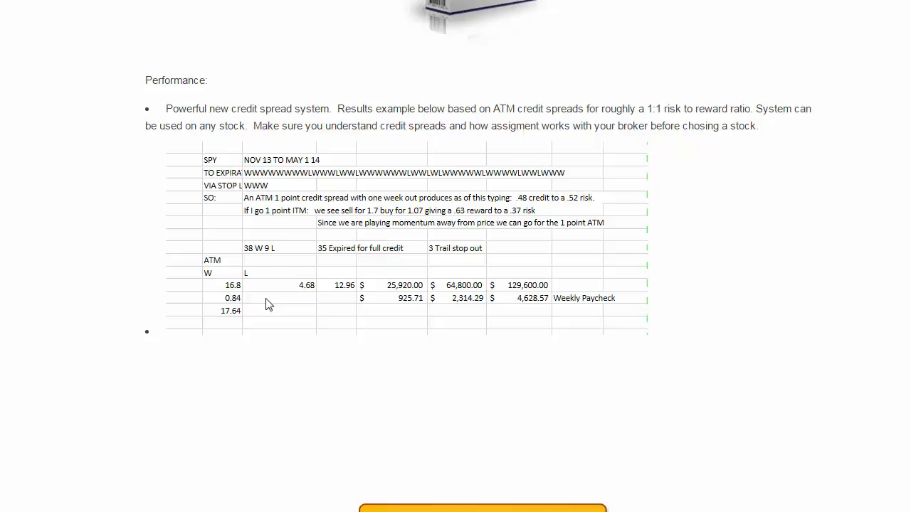
mouse_move(231, 276)
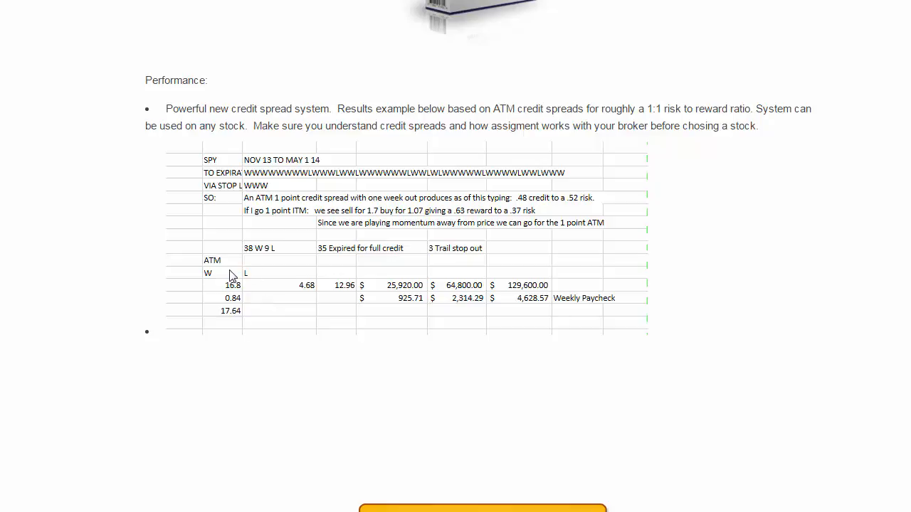
mouse_move(350, 290)
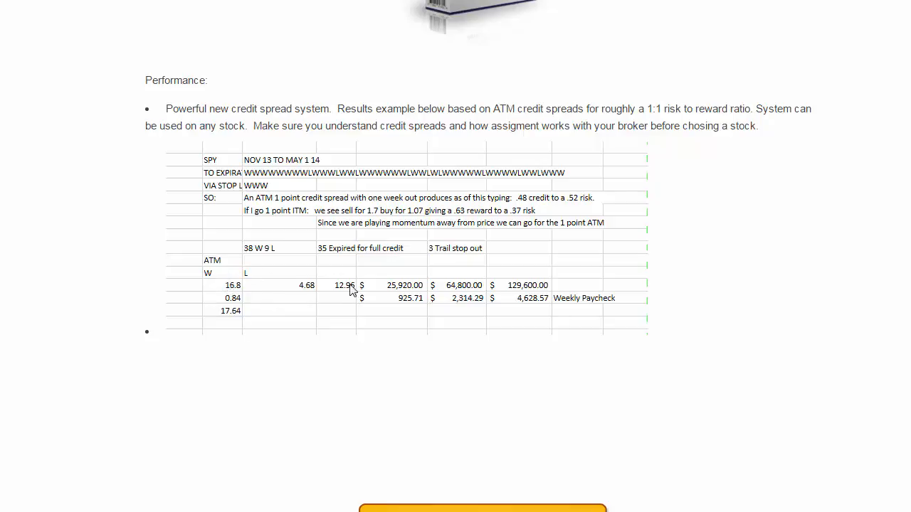
mouse_move(266, 294)
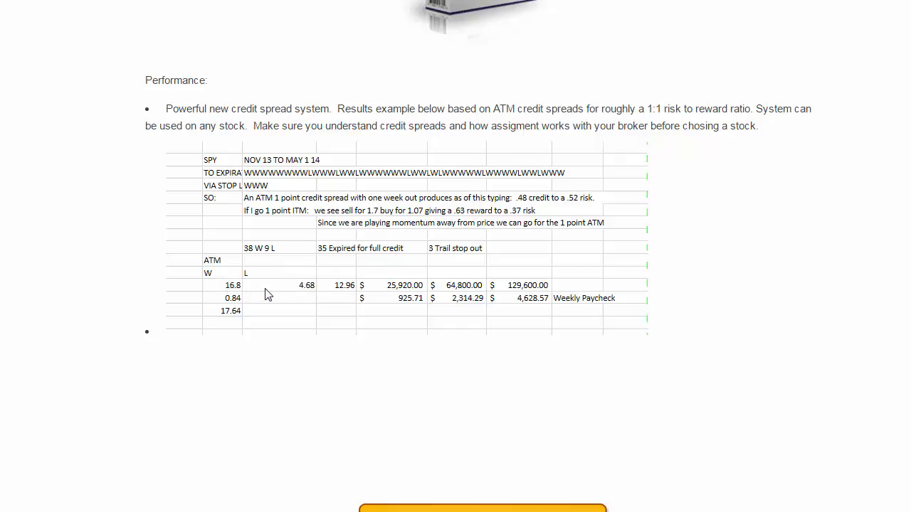
mouse_move(415, 307)
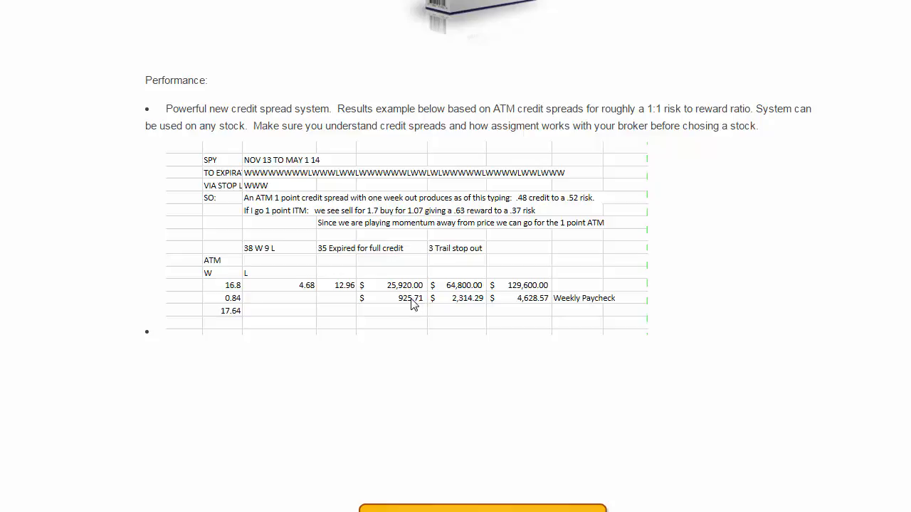
mouse_move(398, 305)
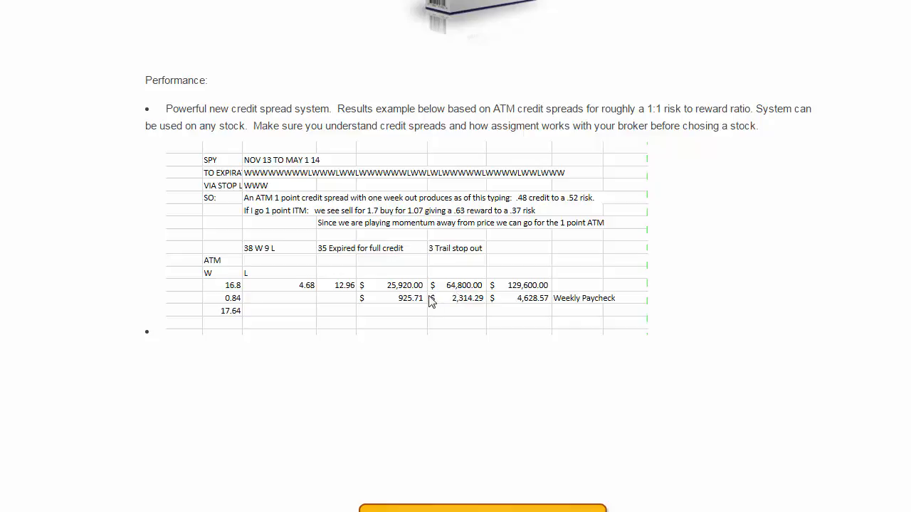
mouse_move(477, 284)
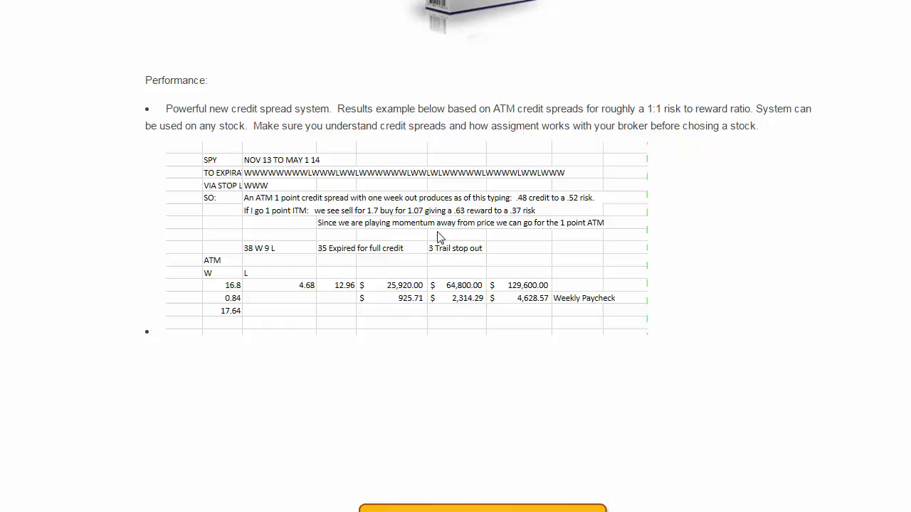
mouse_move(508, 209)
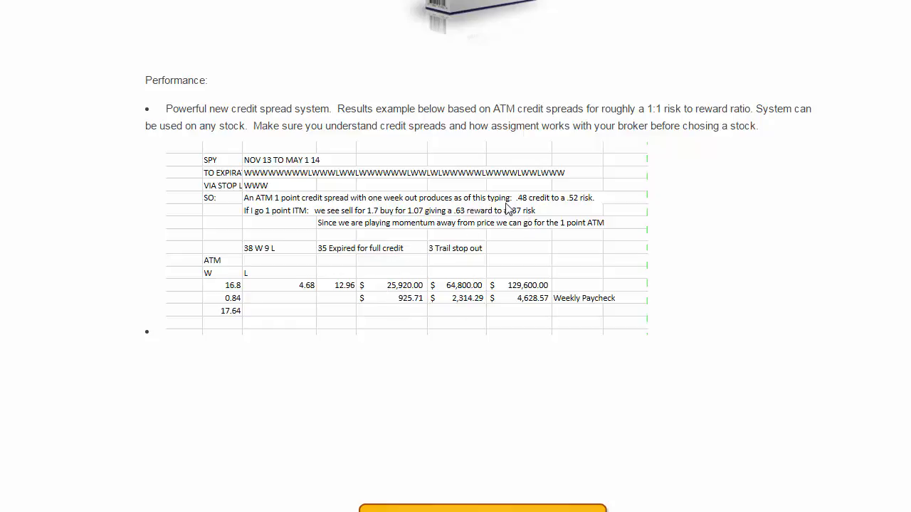
mouse_move(525, 205)
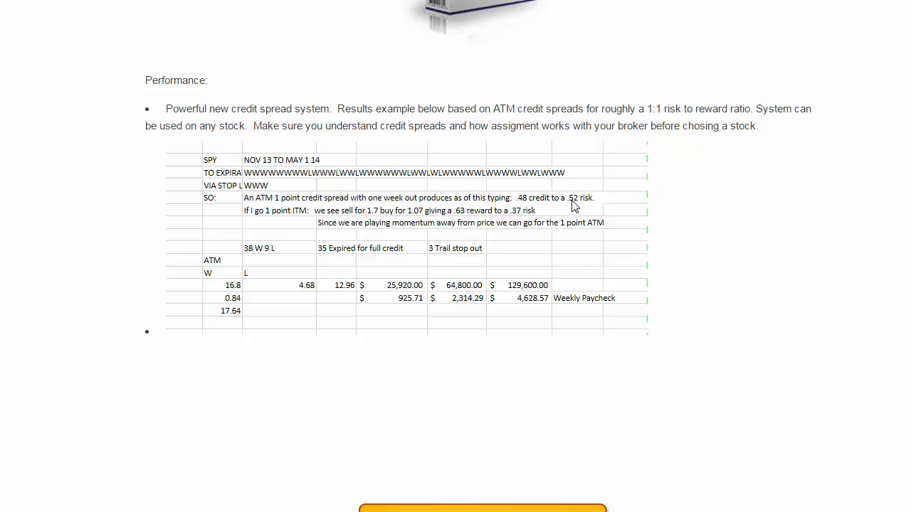
mouse_move(570, 218)
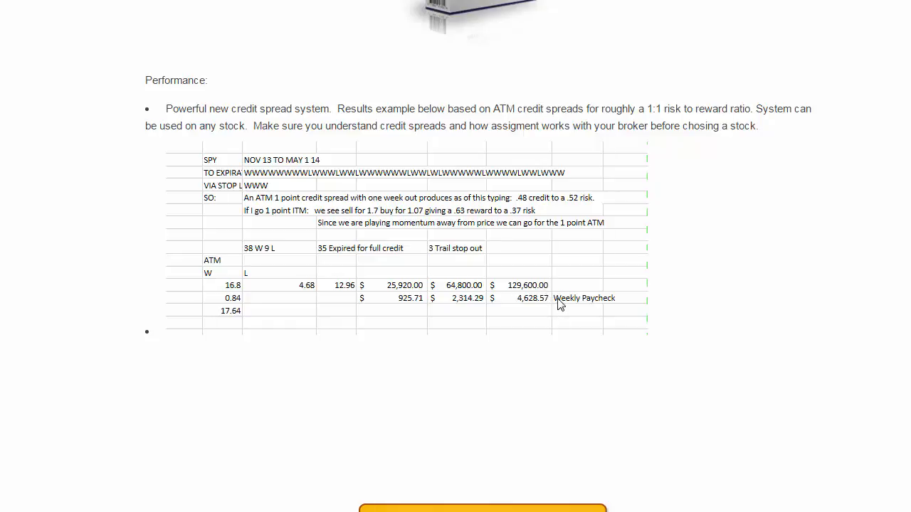
mouse_move(577, 312)
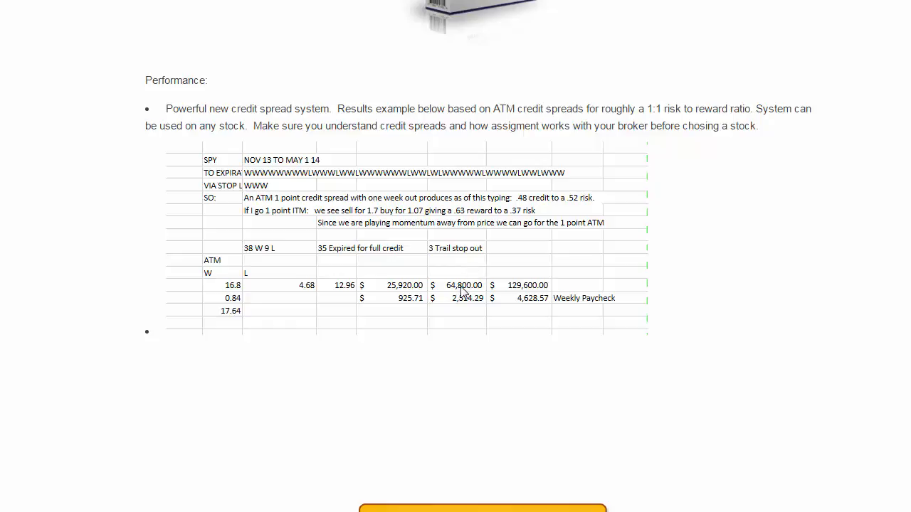
mouse_move(462, 277)
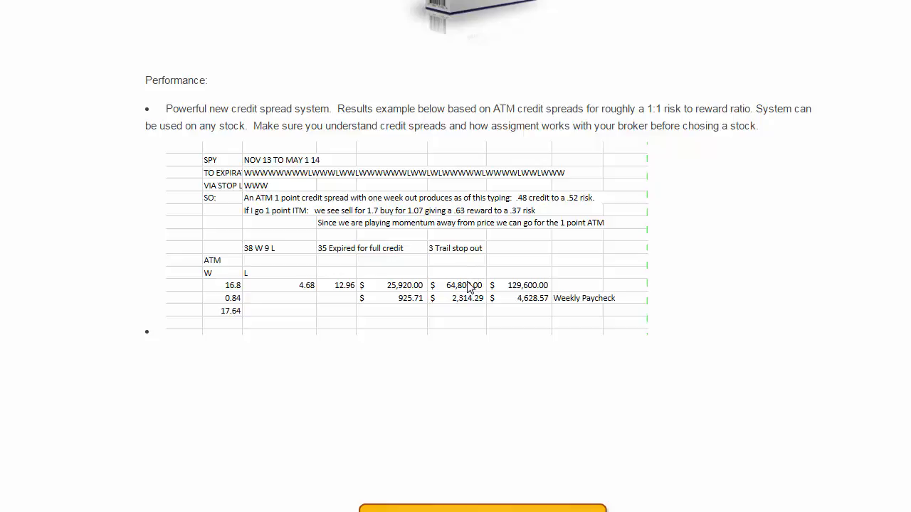
mouse_move(463, 291)
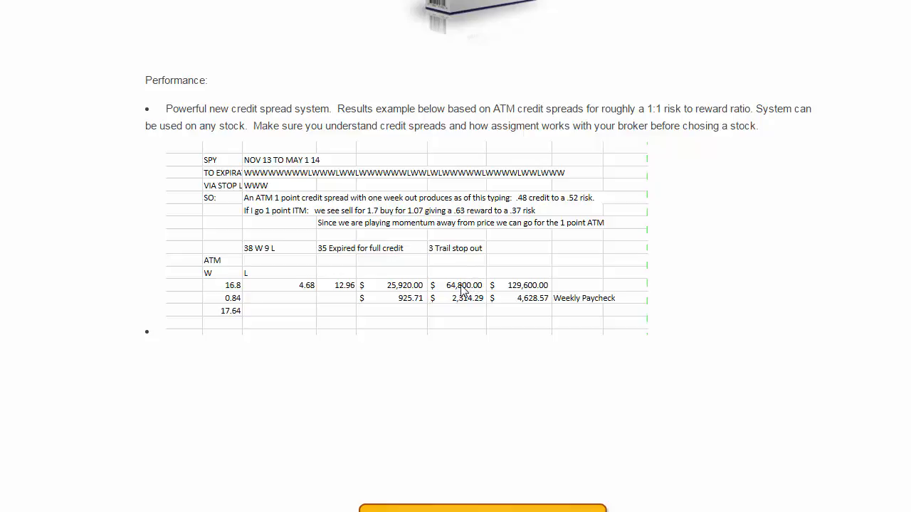
mouse_move(524, 306)
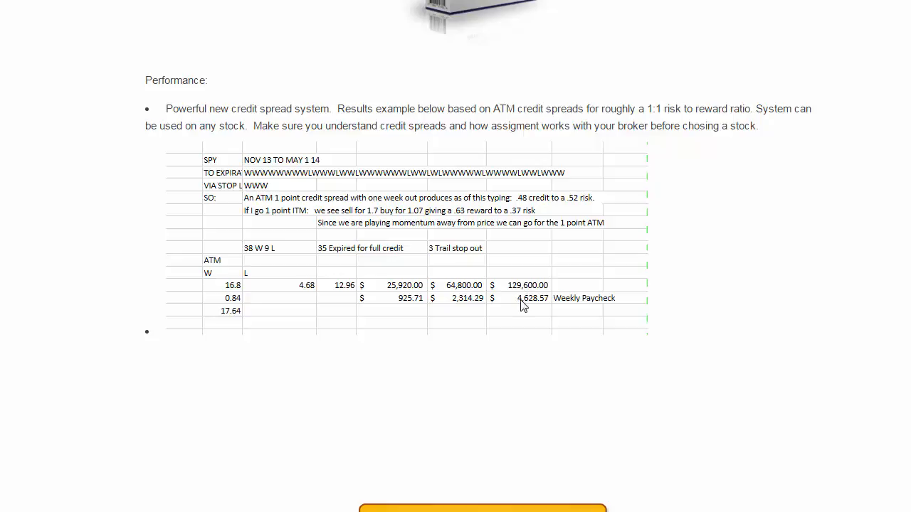
mouse_move(379, 292)
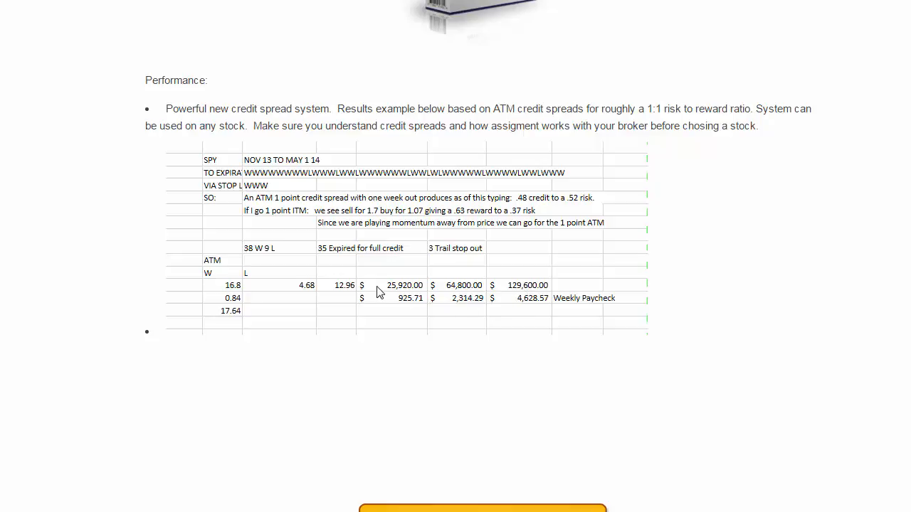
mouse_move(525, 295)
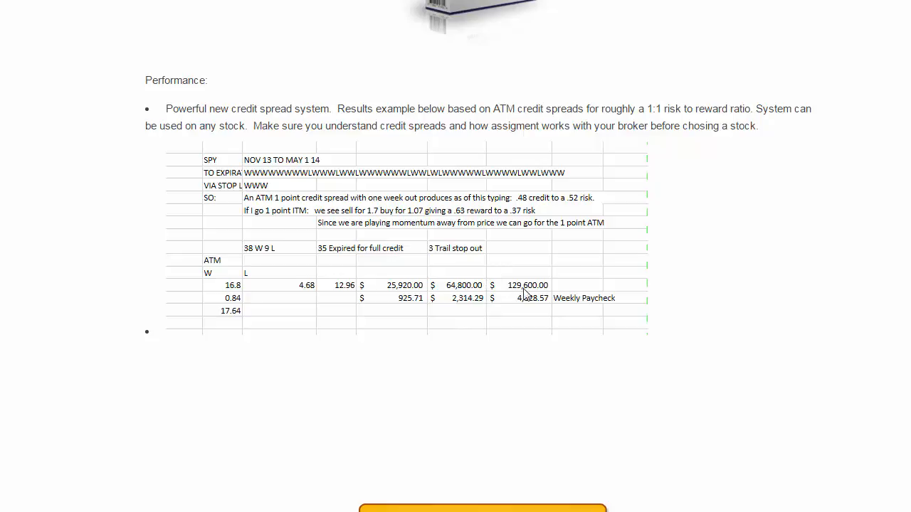
mouse_move(514, 302)
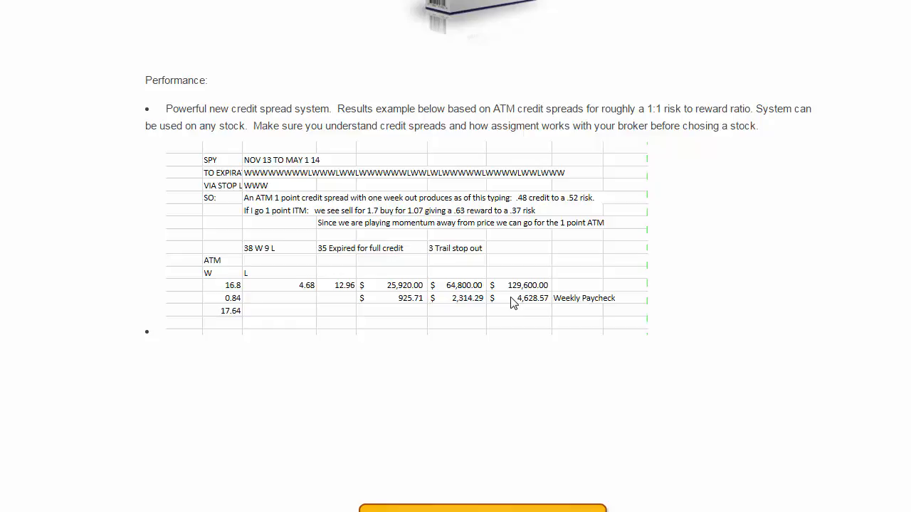
mouse_move(438, 307)
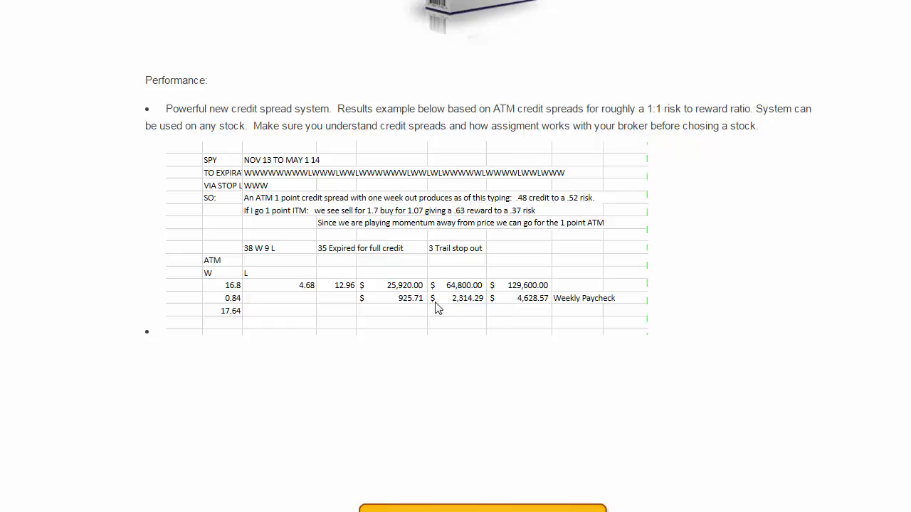
mouse_move(575, 310)
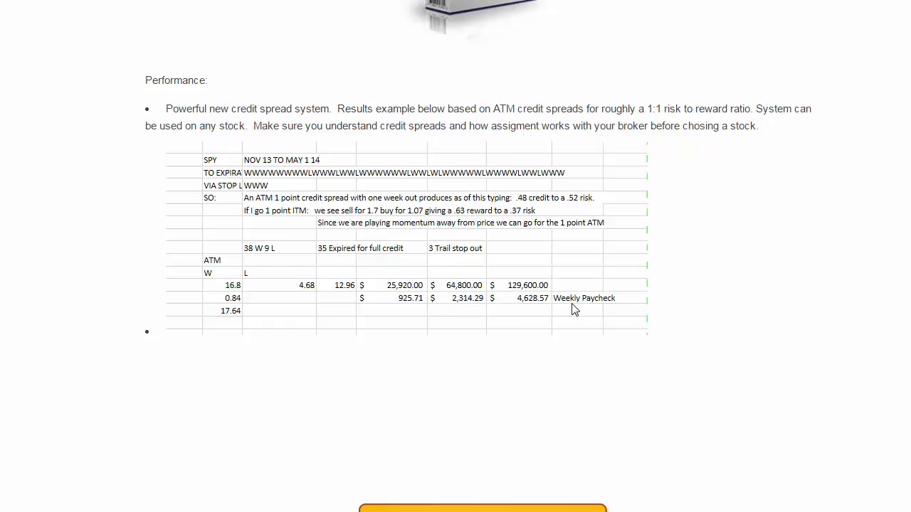
mouse_move(527, 300)
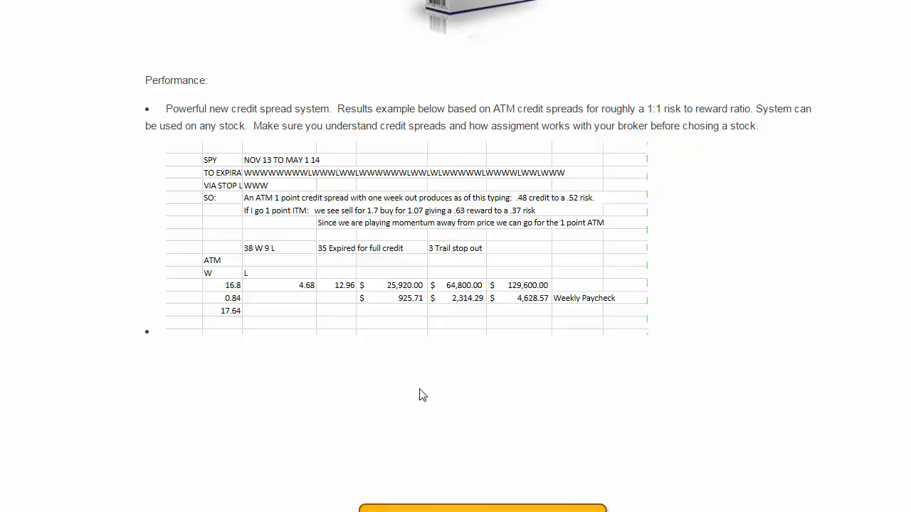
mouse_move(441, 408)
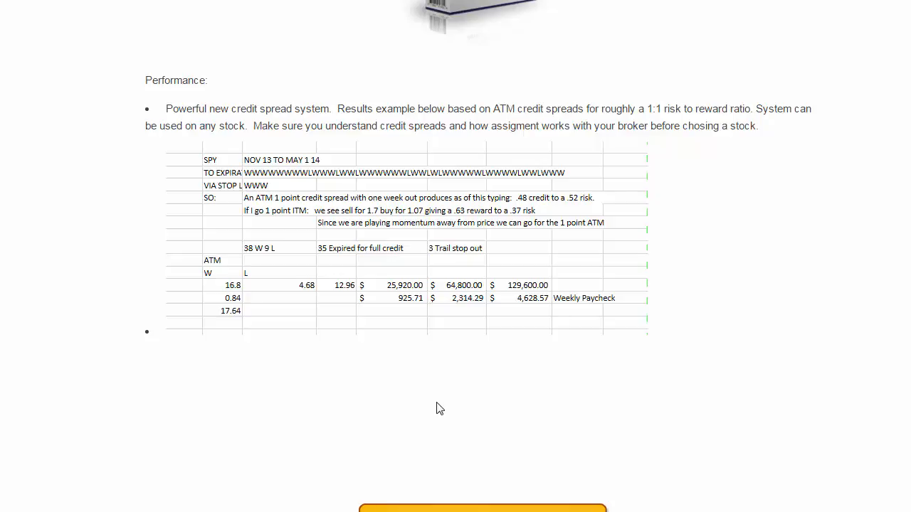
mouse_move(463, 397)
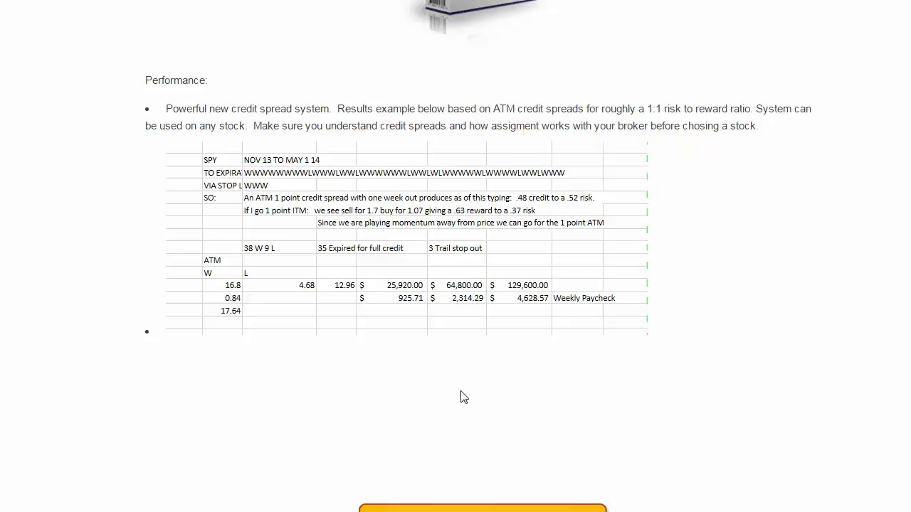
mouse_move(443, 397)
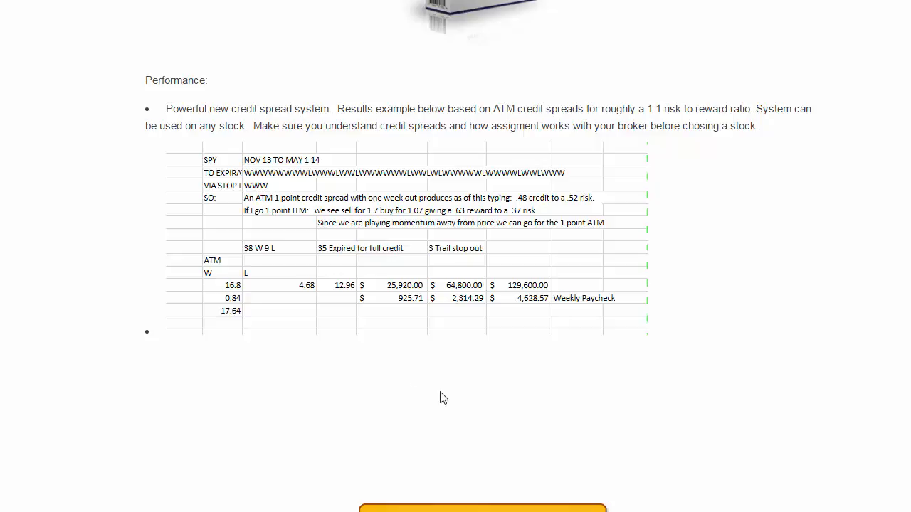